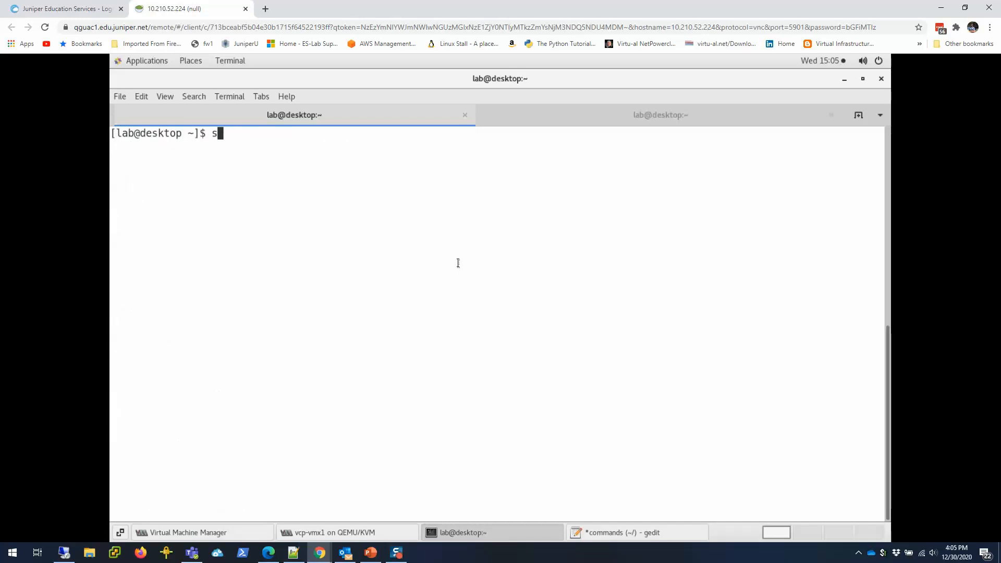
SSH into vmx-1, show chassis hardware, and begin showing the configuration
text(sh vmx-1)
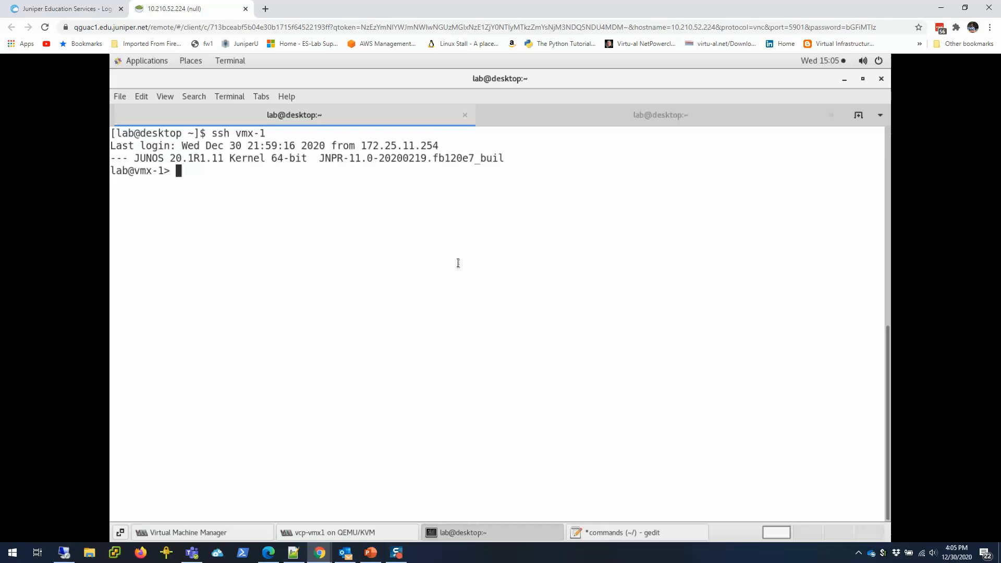
text(s)
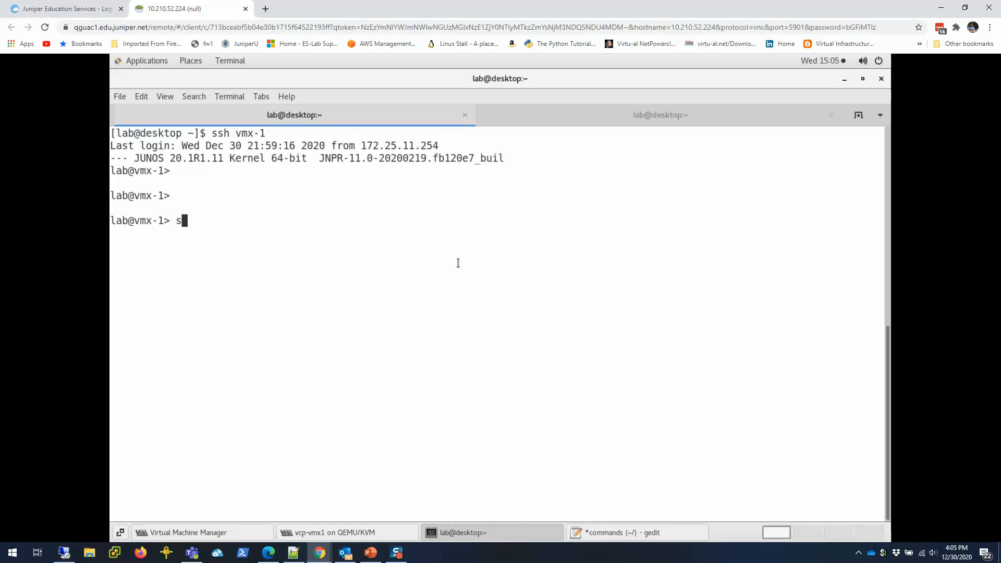
text(how chassis hardware)
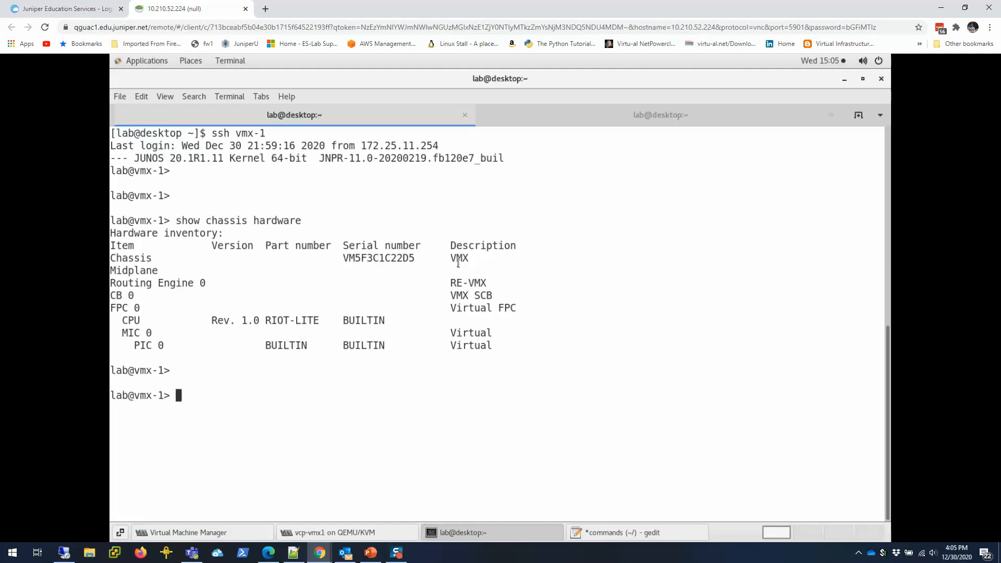
text(show confi)
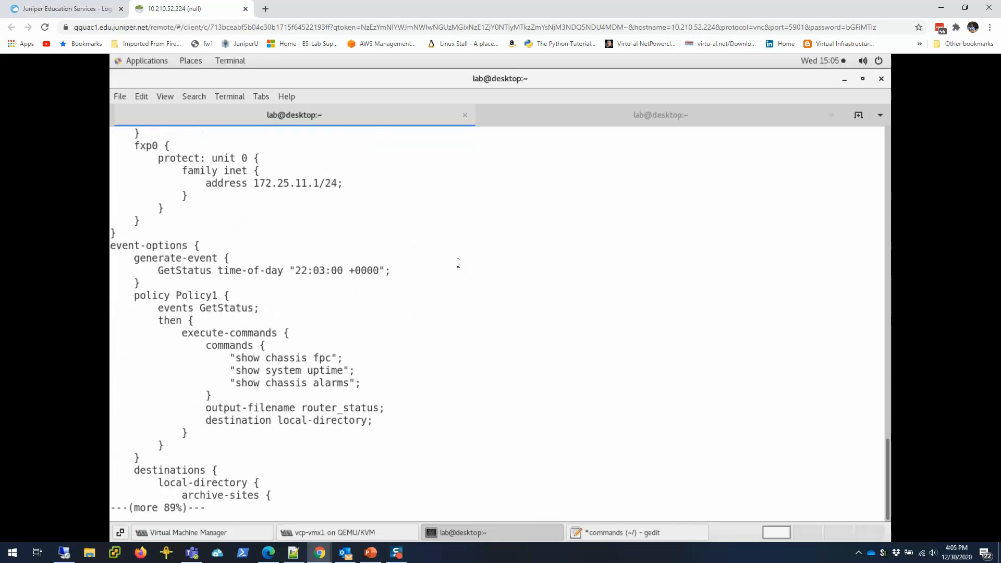
Enter configuration mode on vmx-1 and display the system stanza
scroll(down, 3)
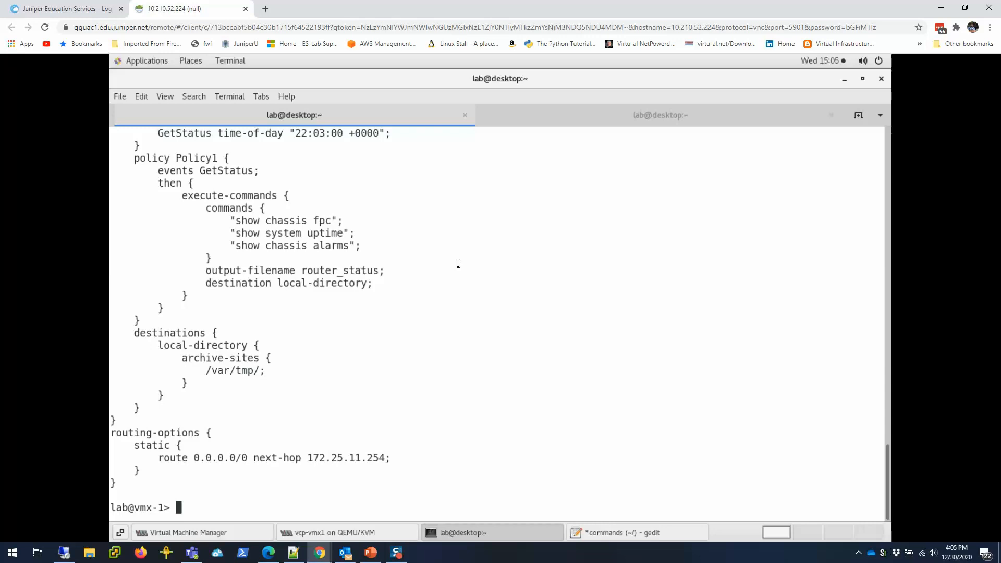
text(co)
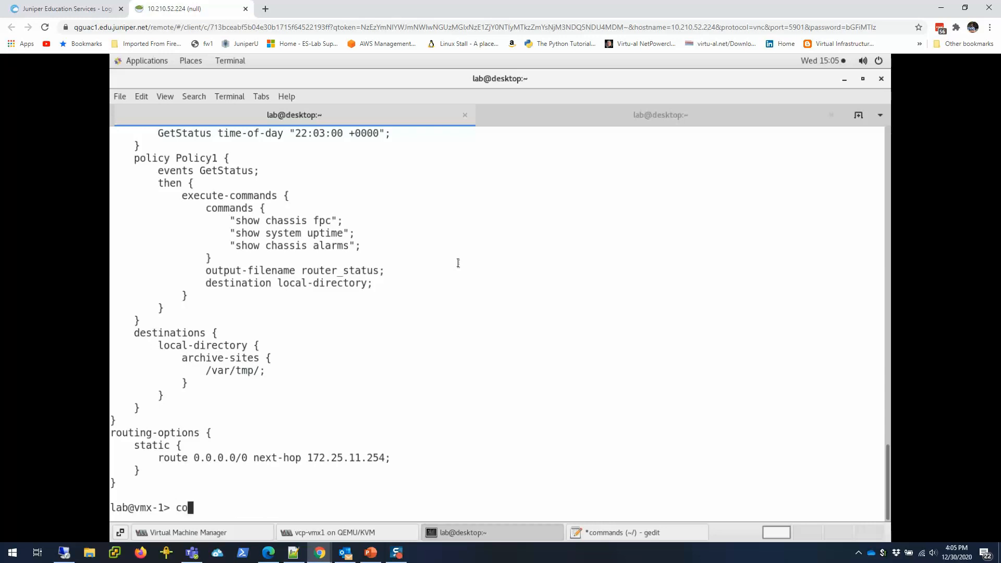
text(configure)
text(show con)
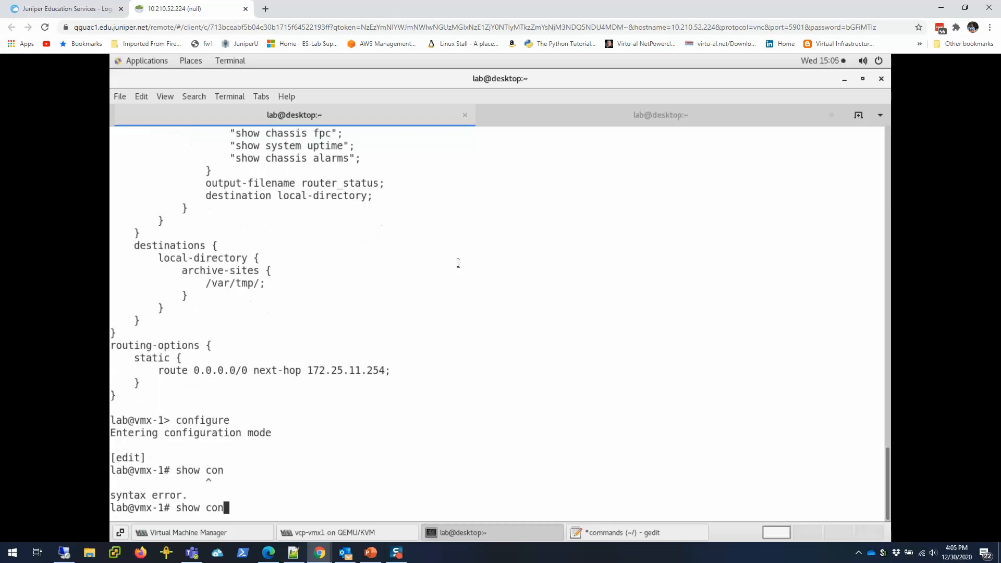
text(system)
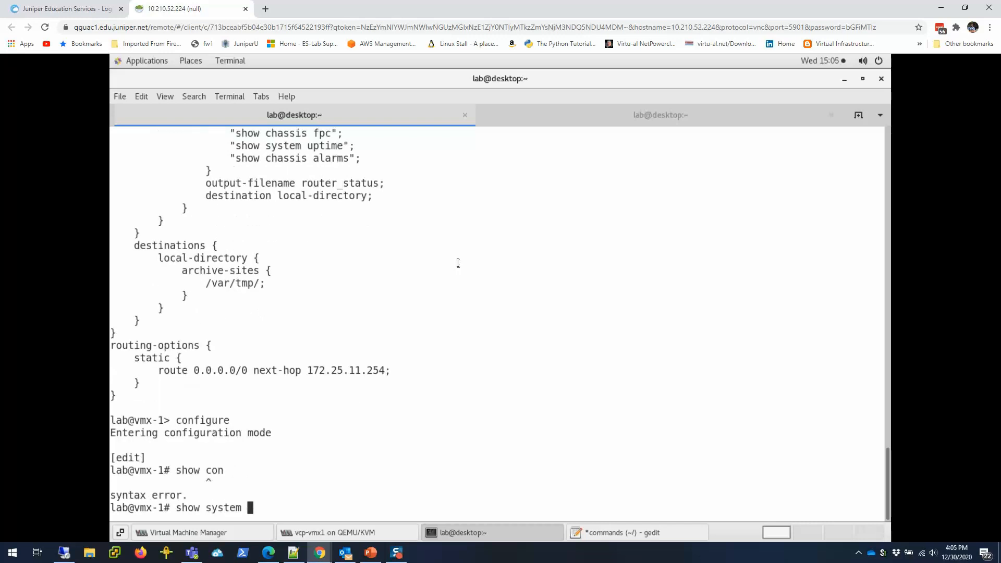
key(Return)
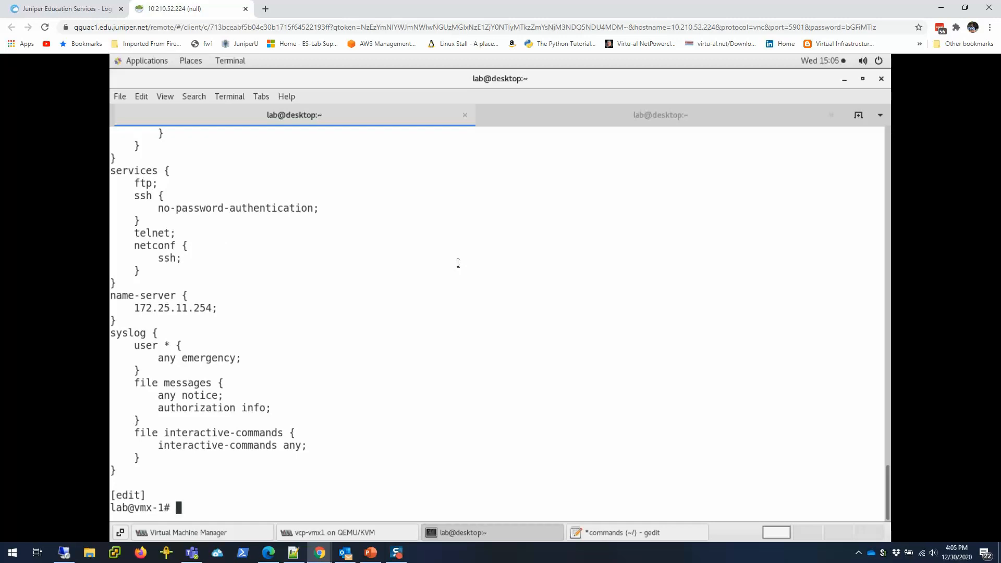
Attempt 'set system protect' and 'protect', return to top, and protect the system hierarchy
text(set)
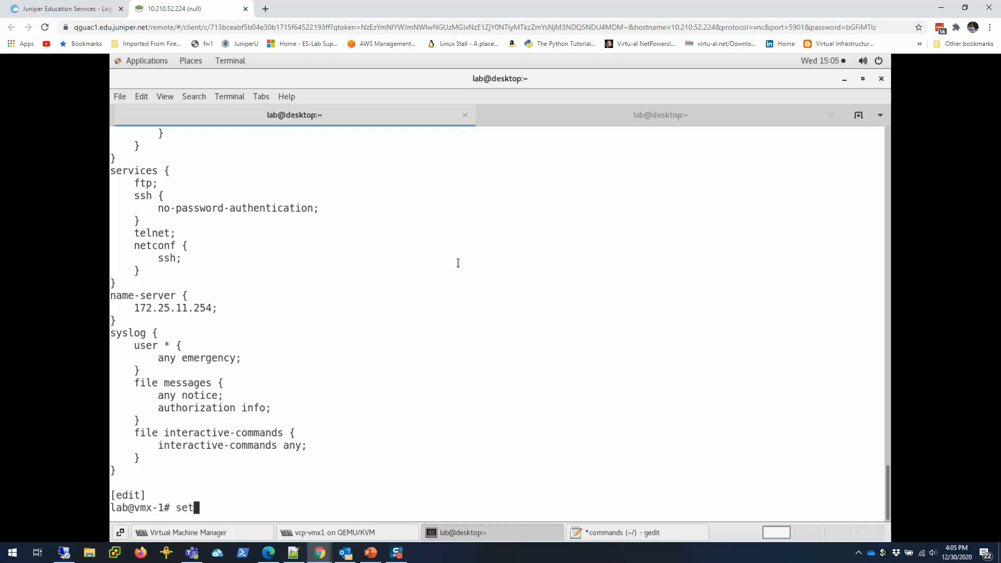
text(system pro)
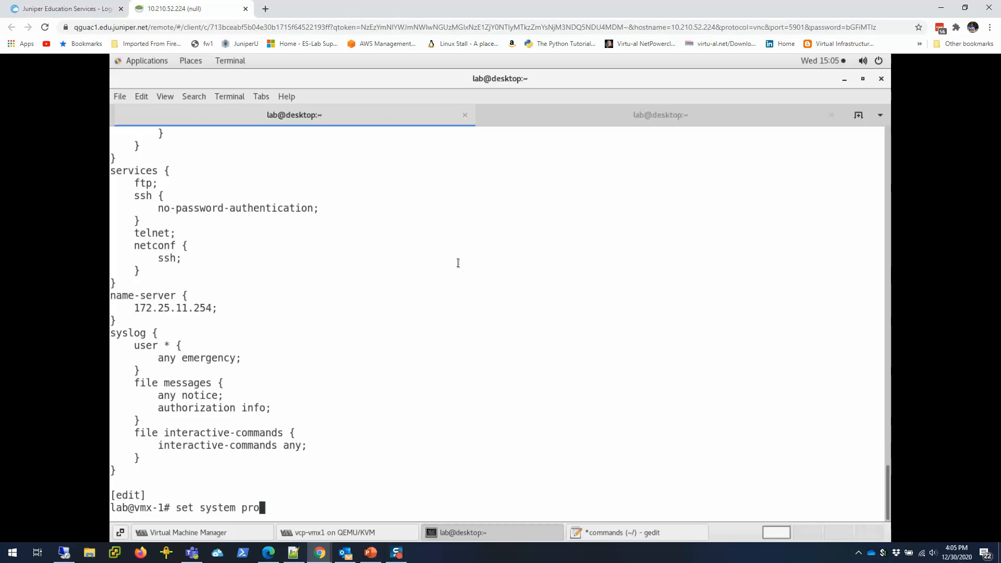
key(Tab)
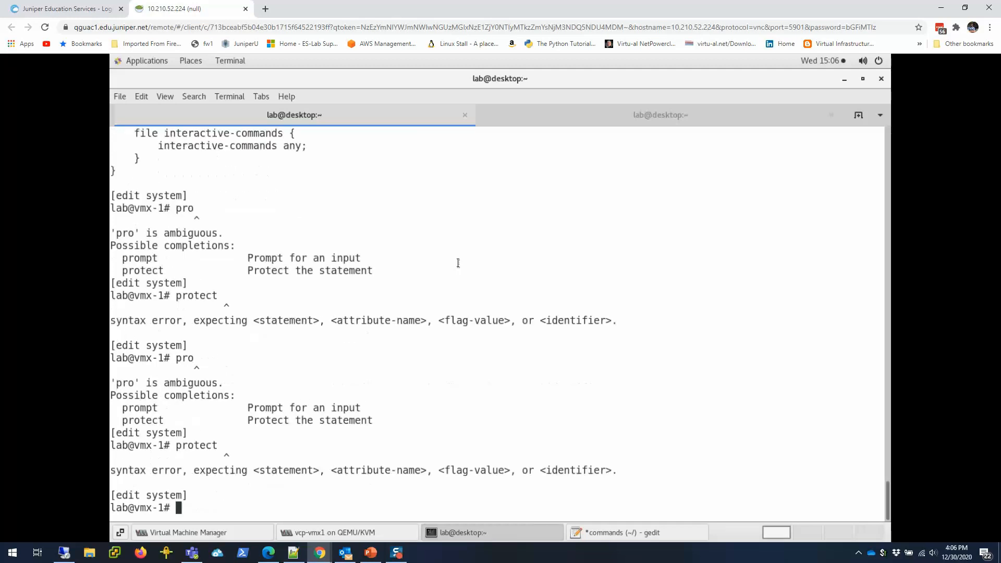
text(protect system)
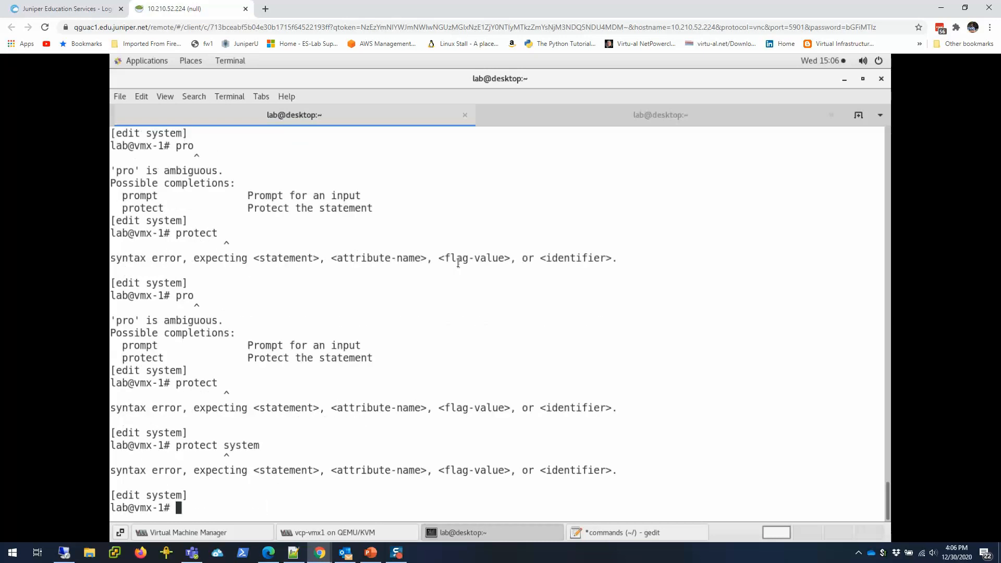
text(top)
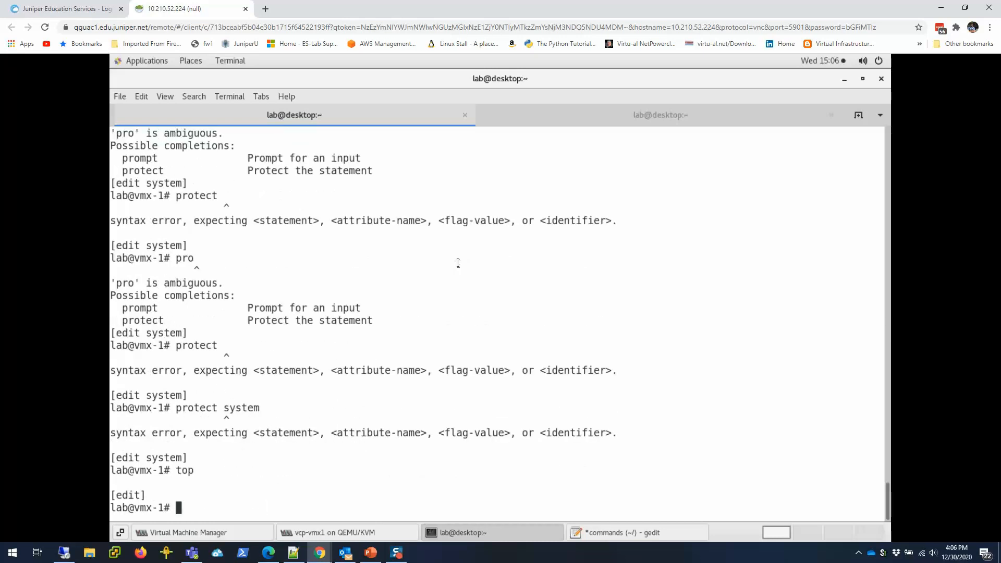
text(protect syst)
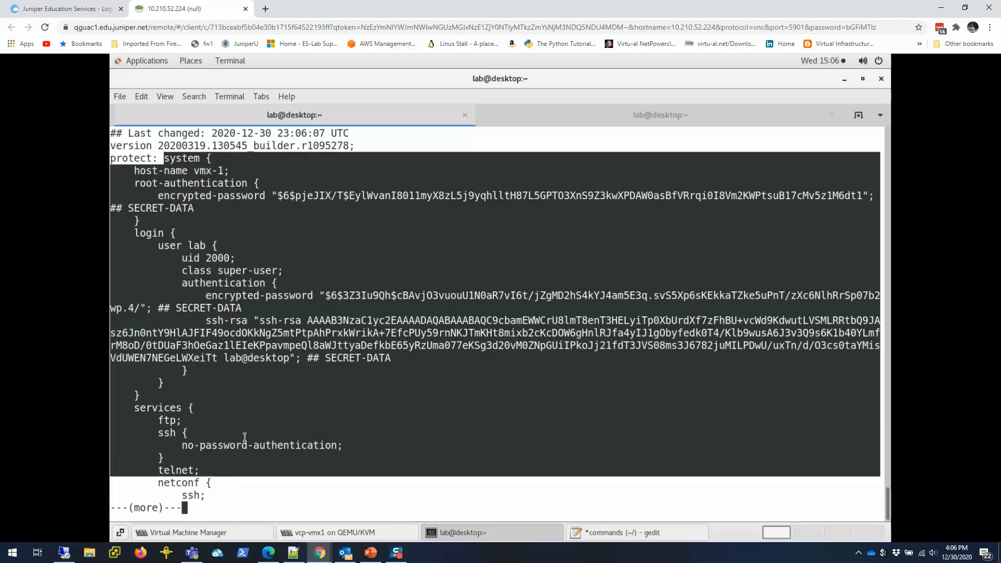
Protect system and interfaces ge-0/0/0, review with show | compare, and commit
key(space)
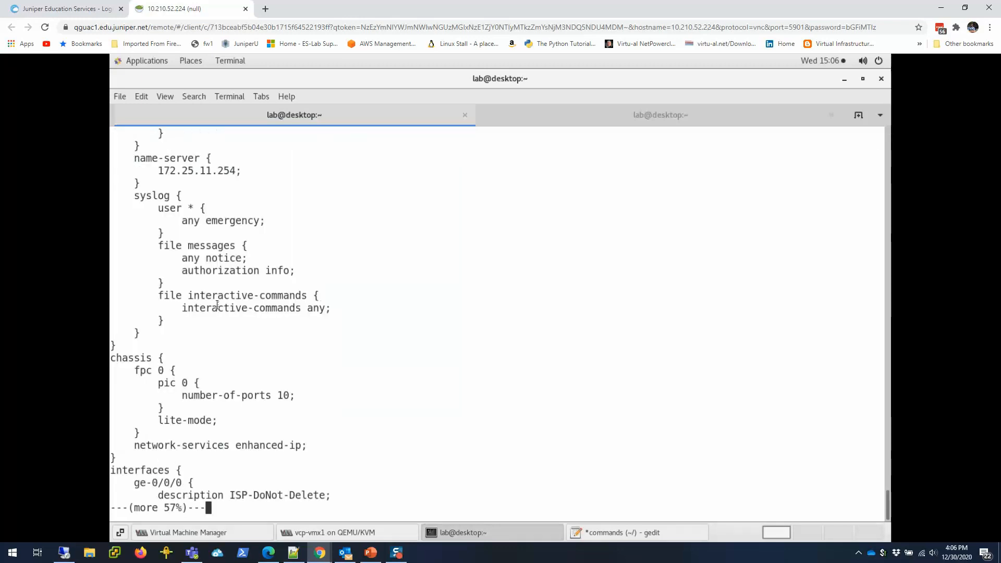
key(space)
text(show)
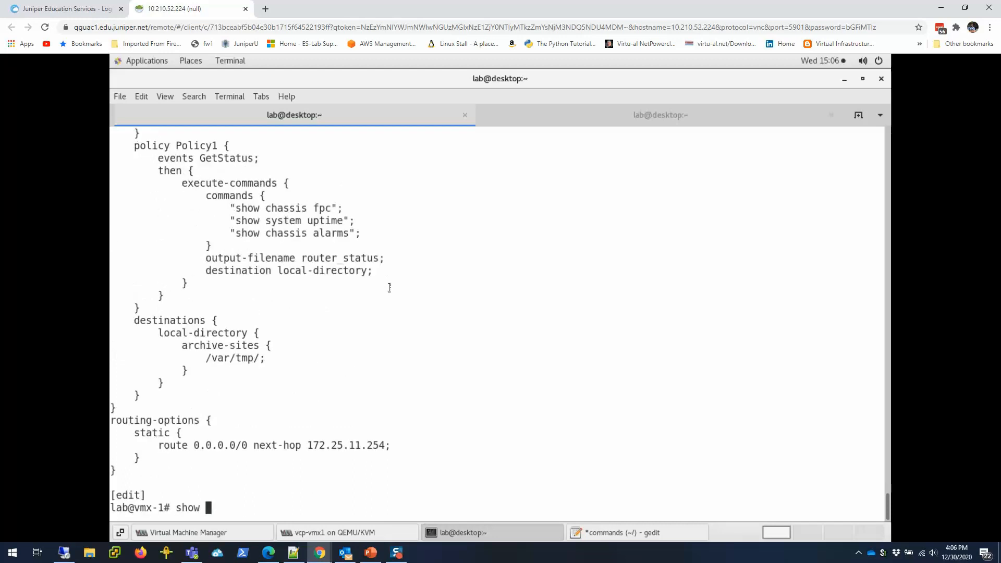
text(protect system)
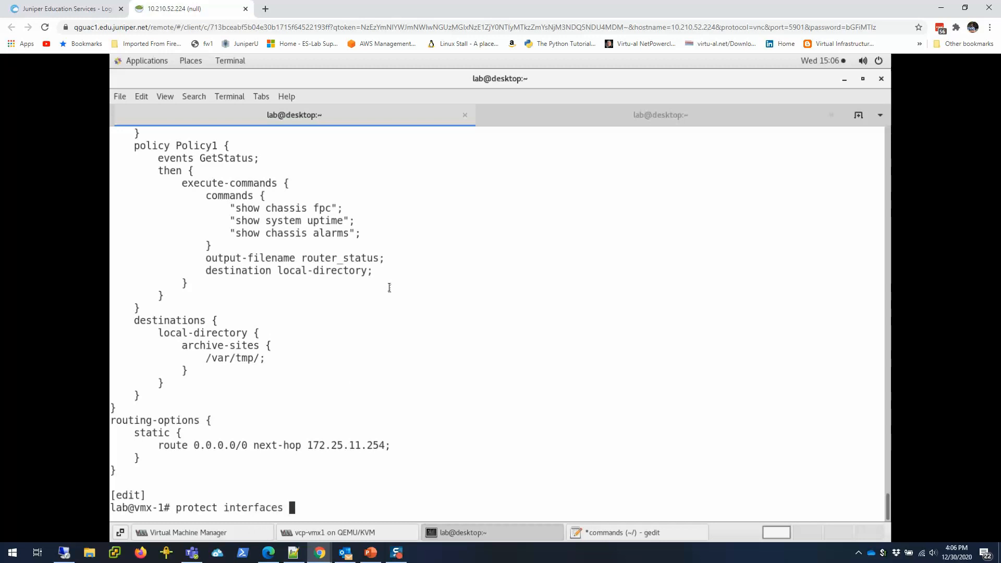
text(ge-0/0/0)
text(show |)
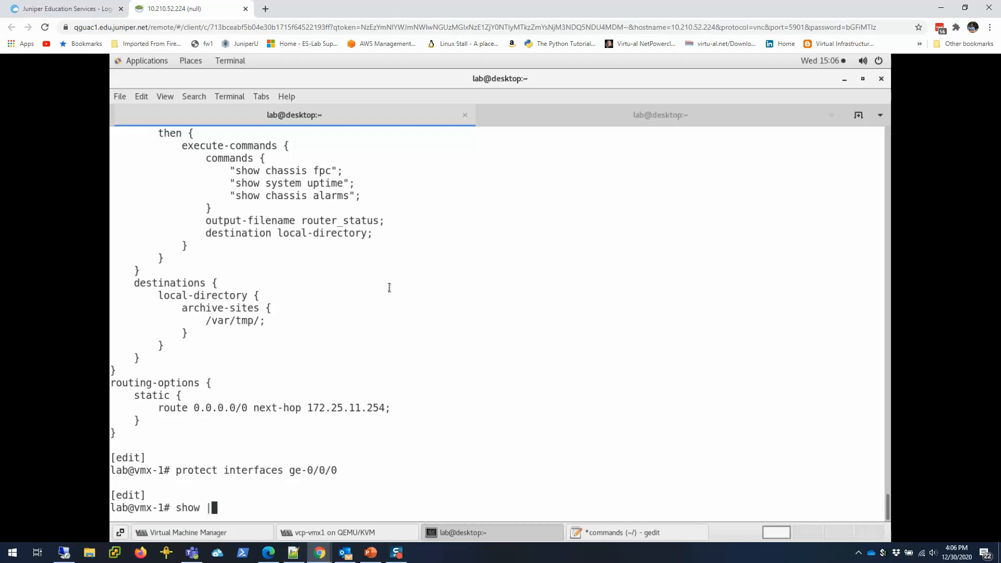
text(compare)
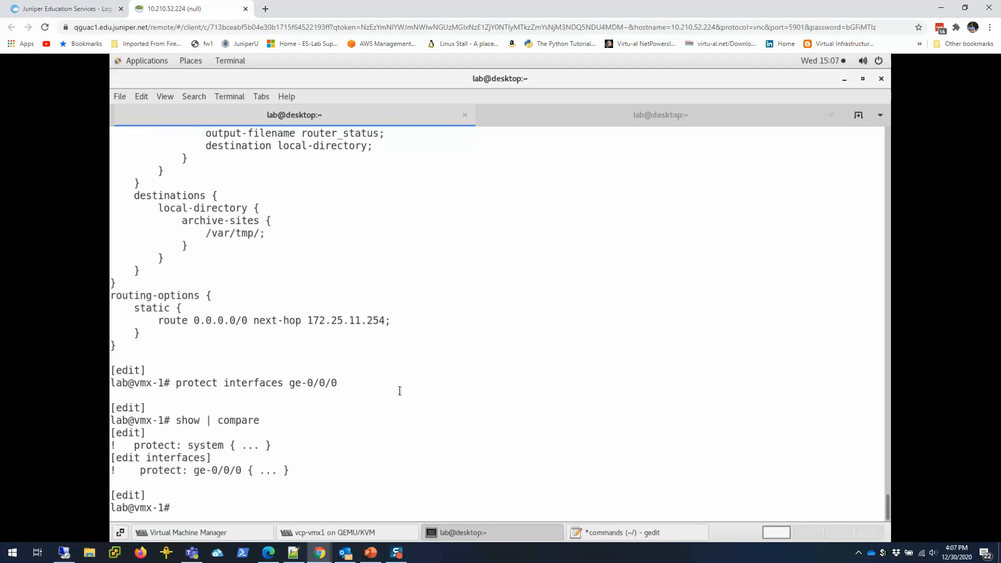
text(commit)
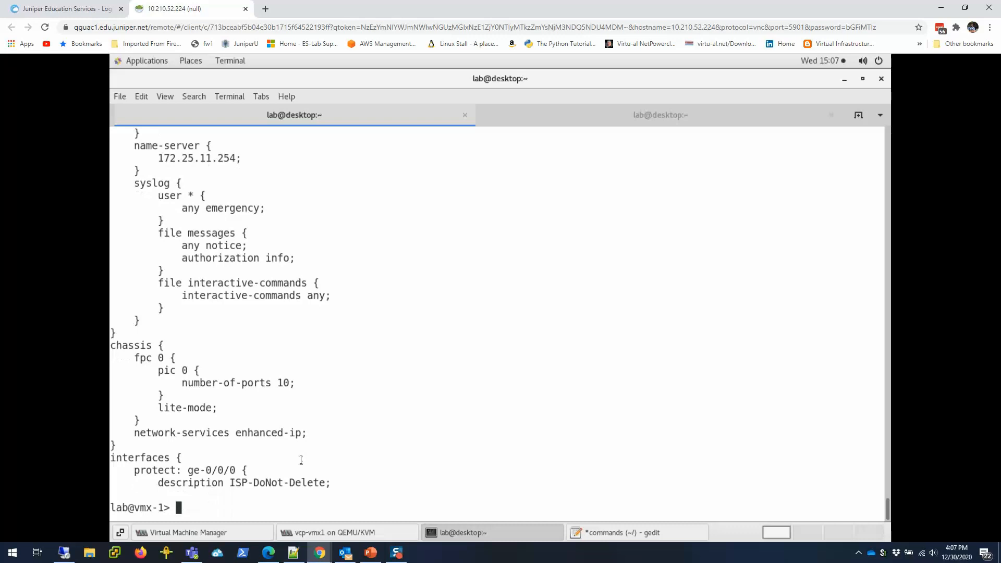
In edit system, attempt 'set services ssh root-login allow' and a host-name change, both rejected as protected
text(configure)
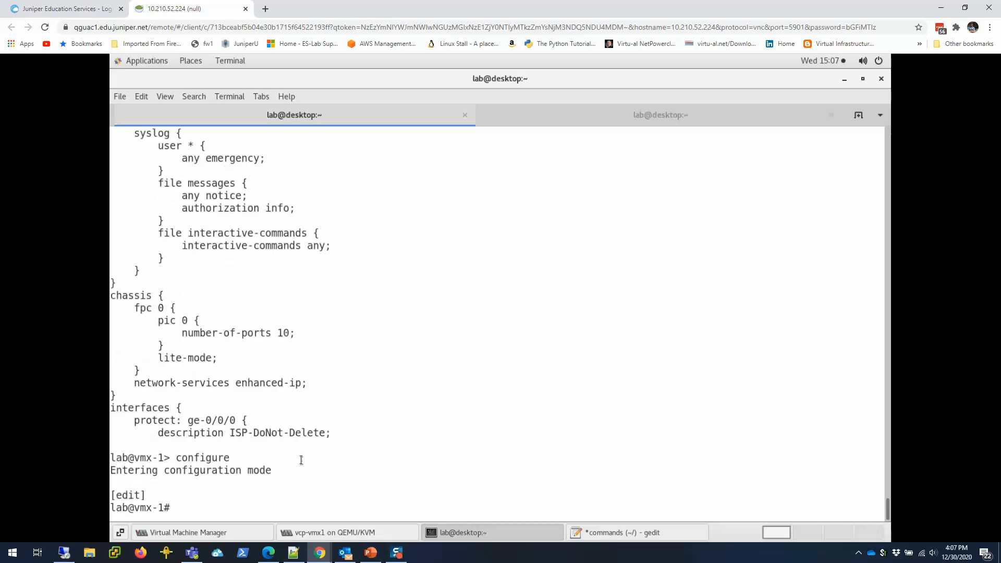
text(ed)
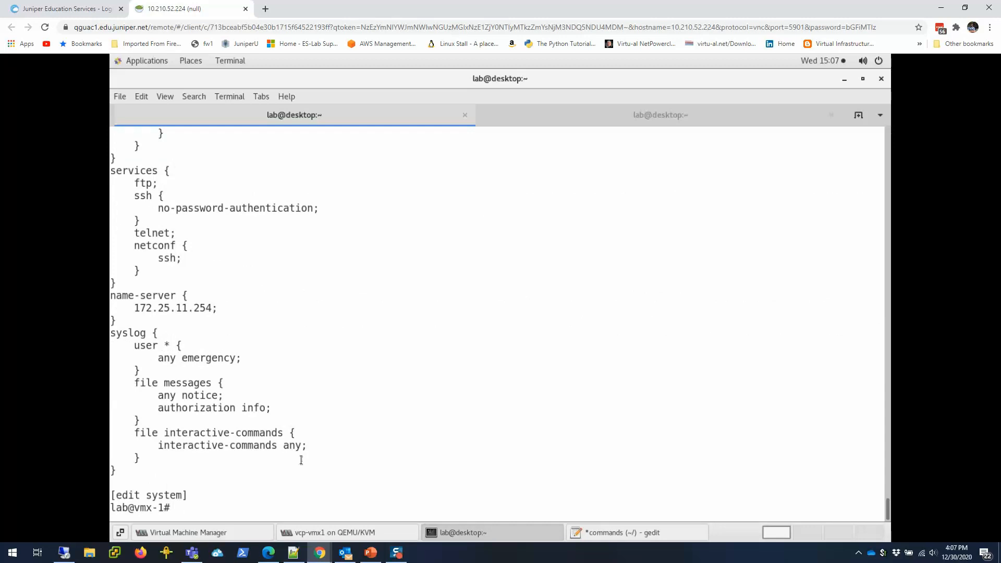
text(set)
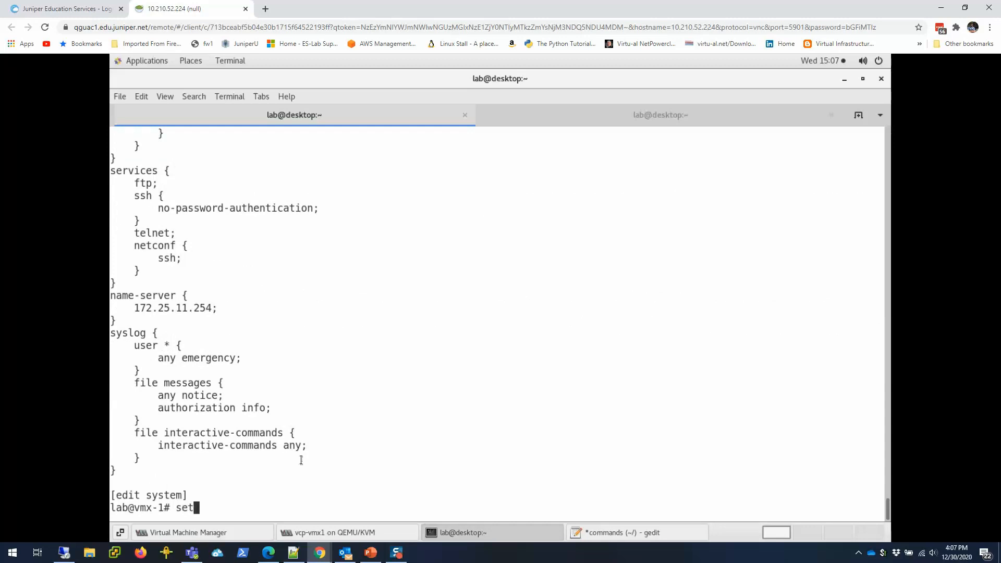
text(syslog server ss)
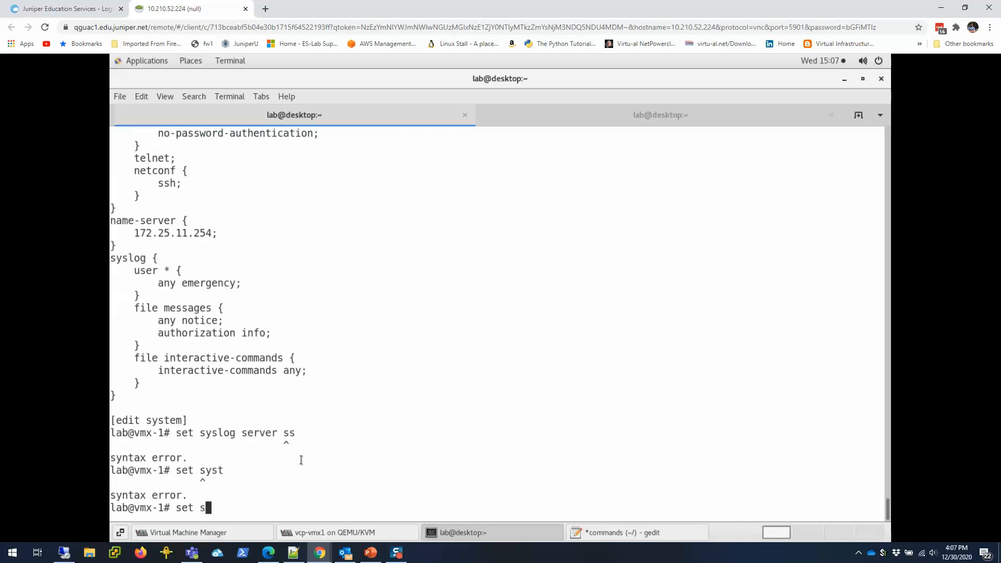
text(ervices)
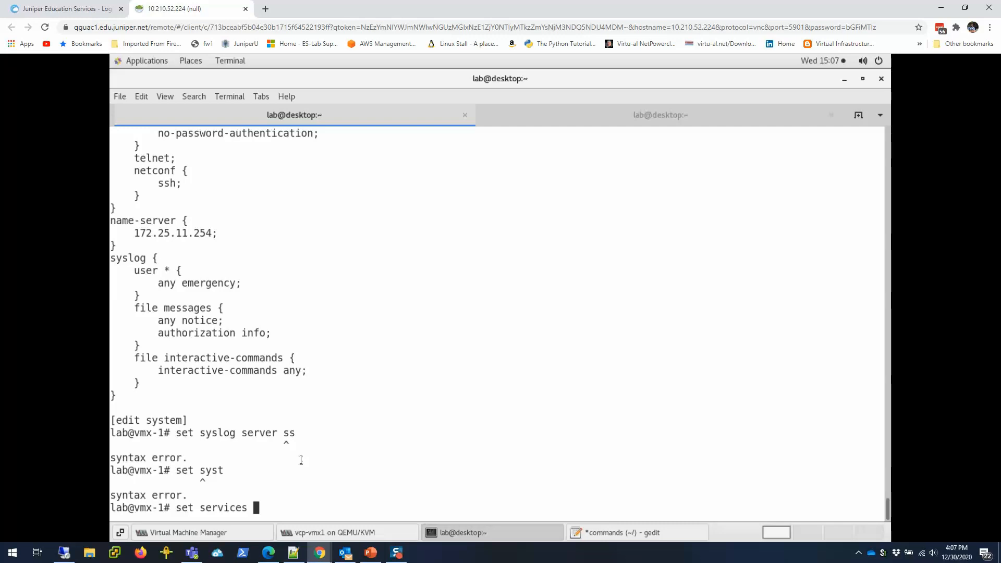
text(ssh)
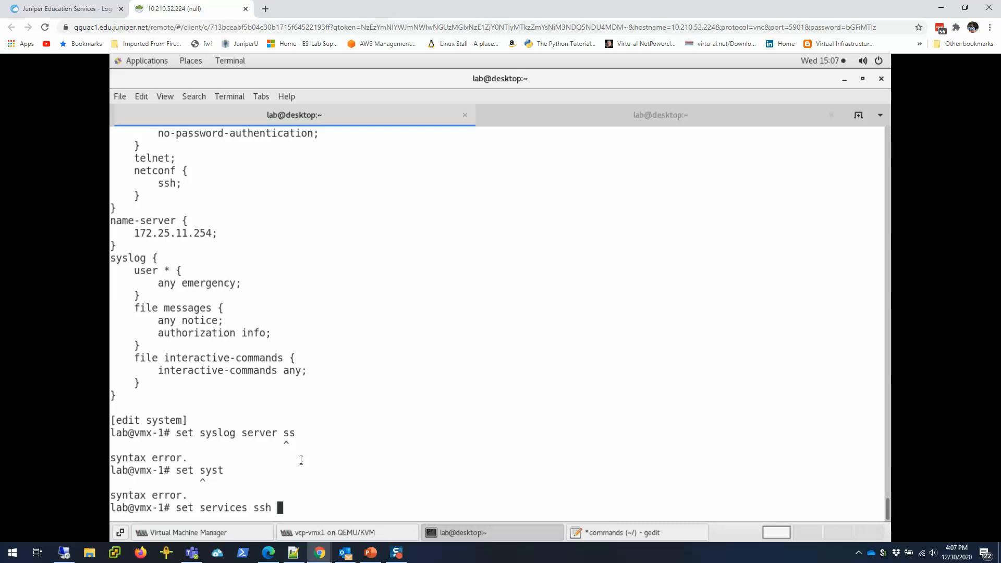
text(root-login allow)
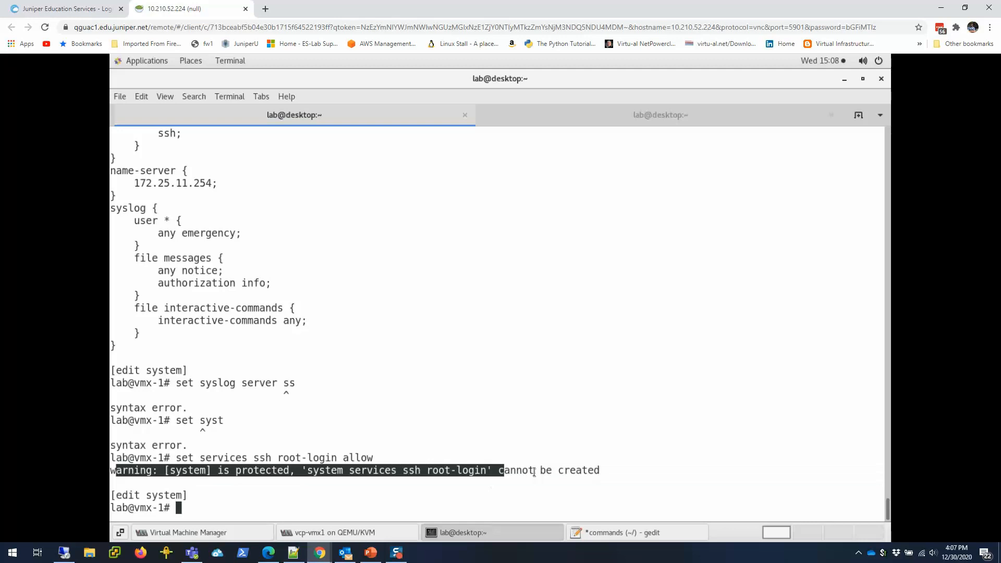
text(set host-name test)
text(top)
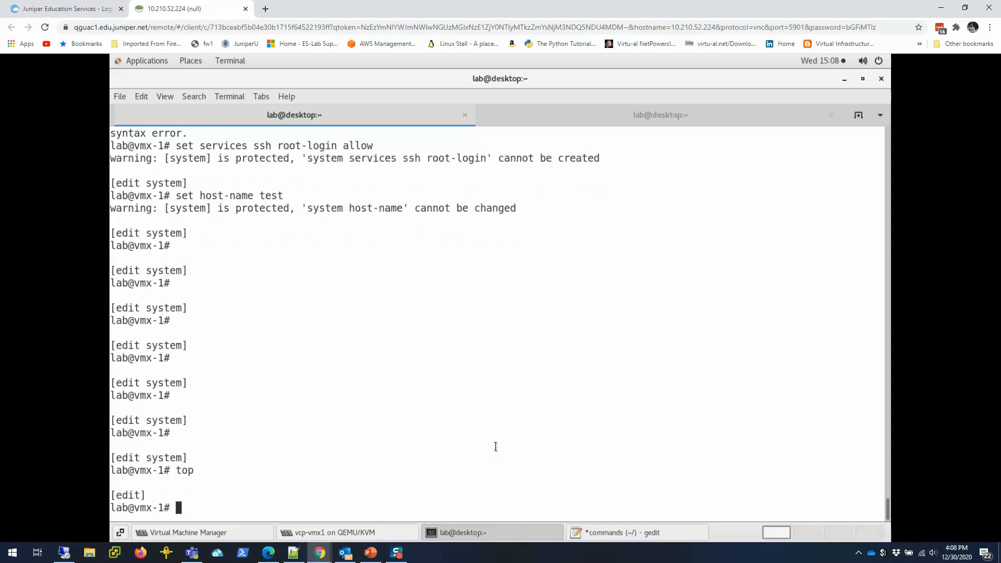
Attempt 'set interfaces ge-0/0/0 unit 0 family inet address 10.10.10.1/24', rejected as protected, then start unprotect
text(set in)
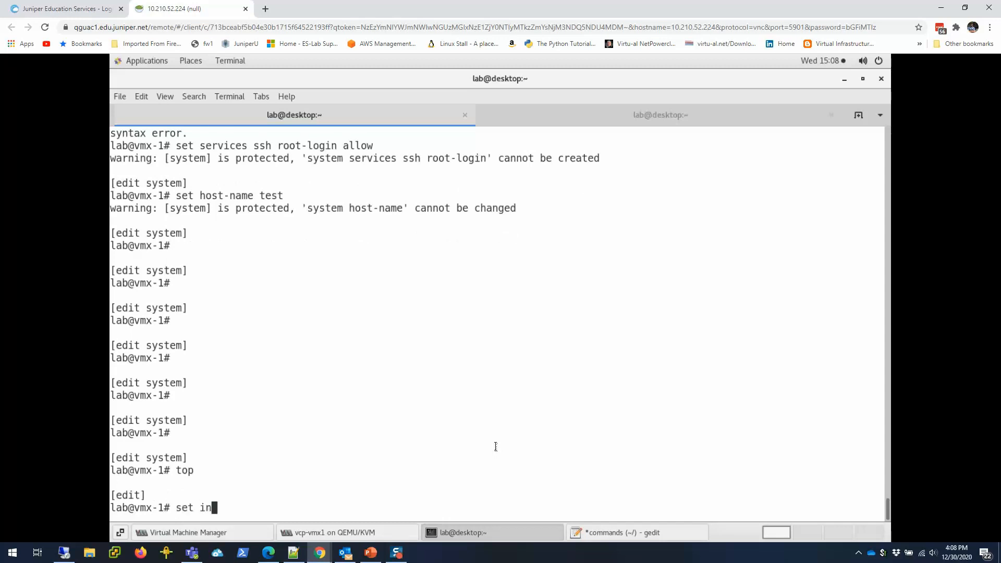
text(terfaces ge)
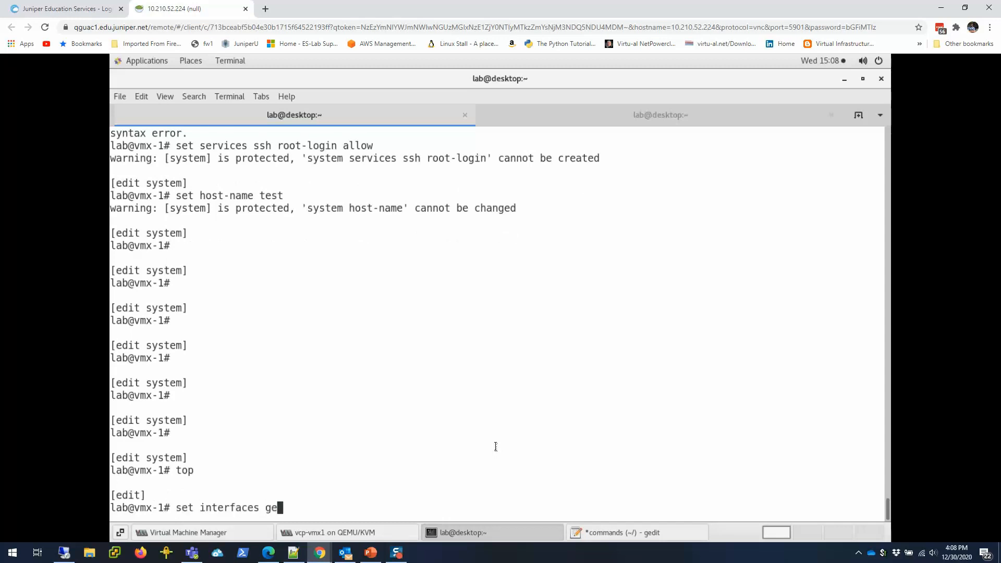
text(-0/0/0 unit 0 family inet a)
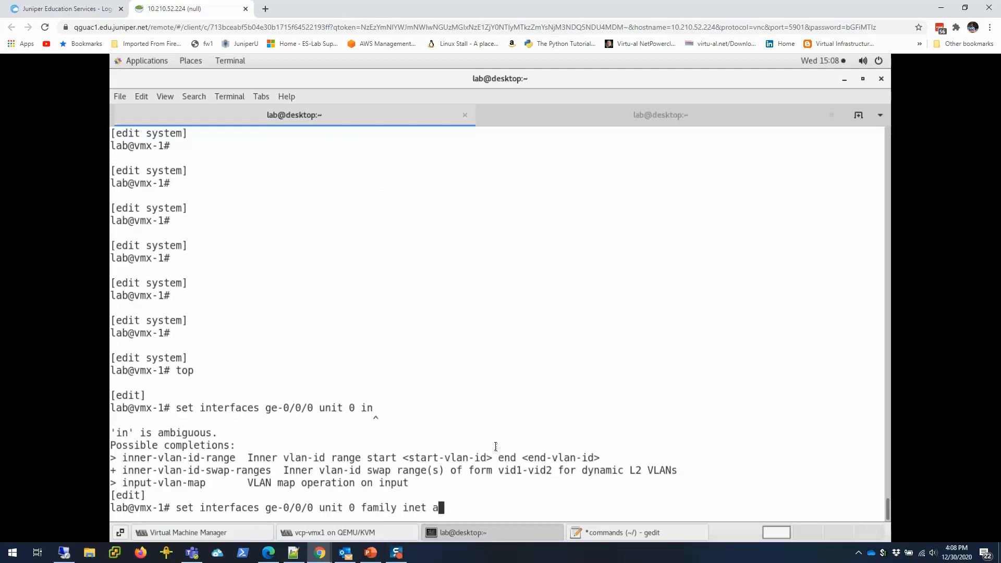
text(ddress 10.10.10.1/24)
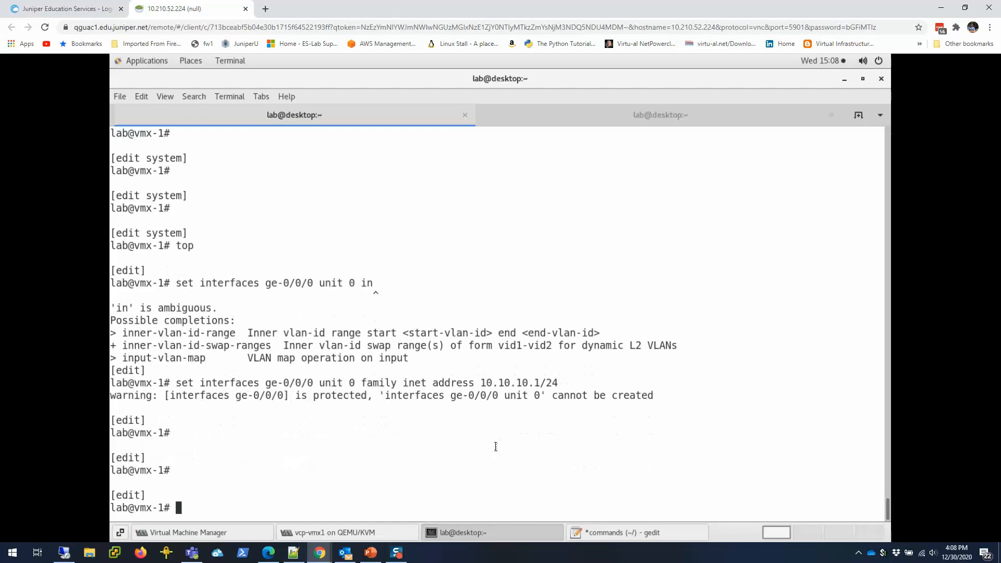
text(un)
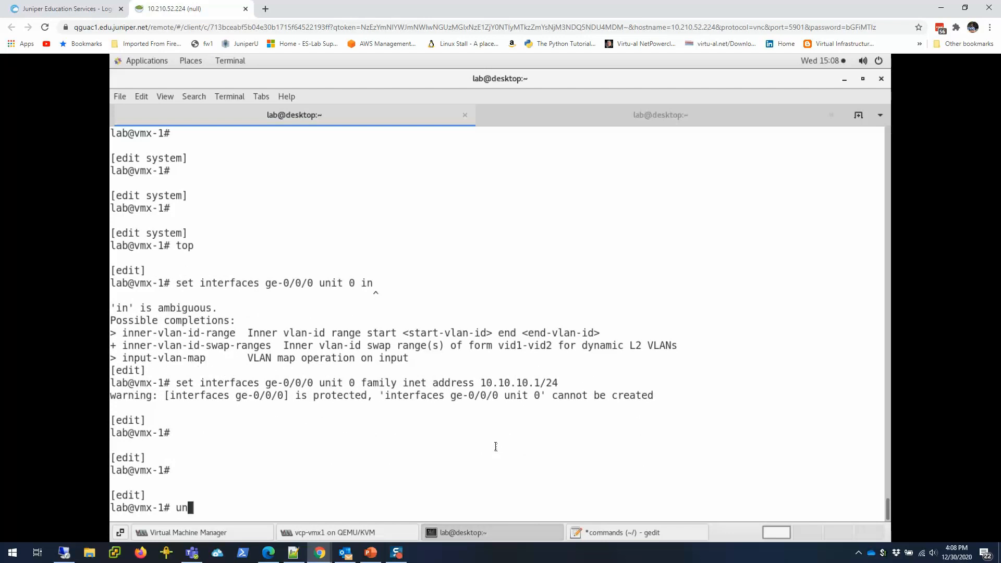
text(protect)
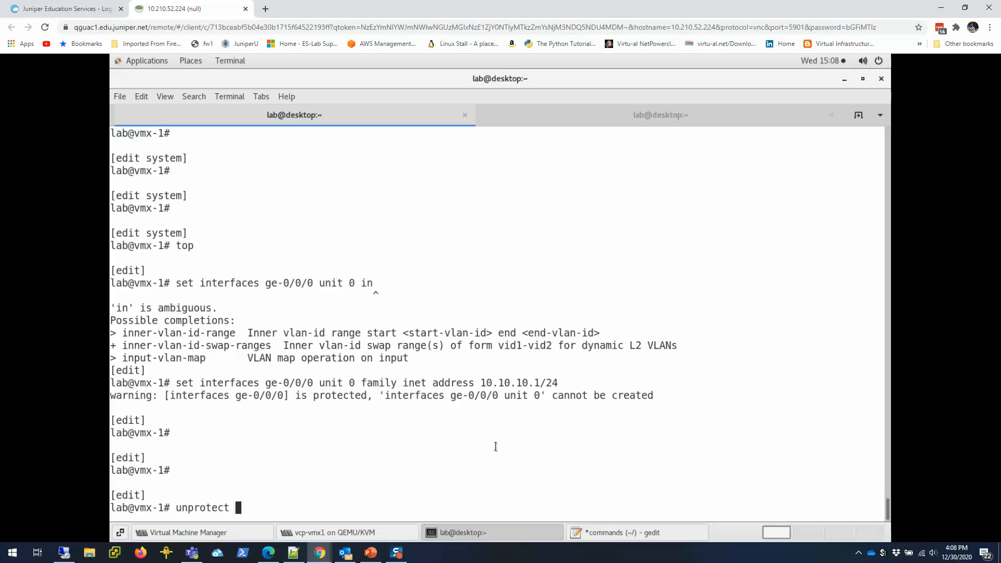
Unprotect interfaces ge-0/0/0, assign 10.10.10.1/24 to unit 0, and commit and-quit
text(interfaces ge-0/0/0)
text(show | compare)
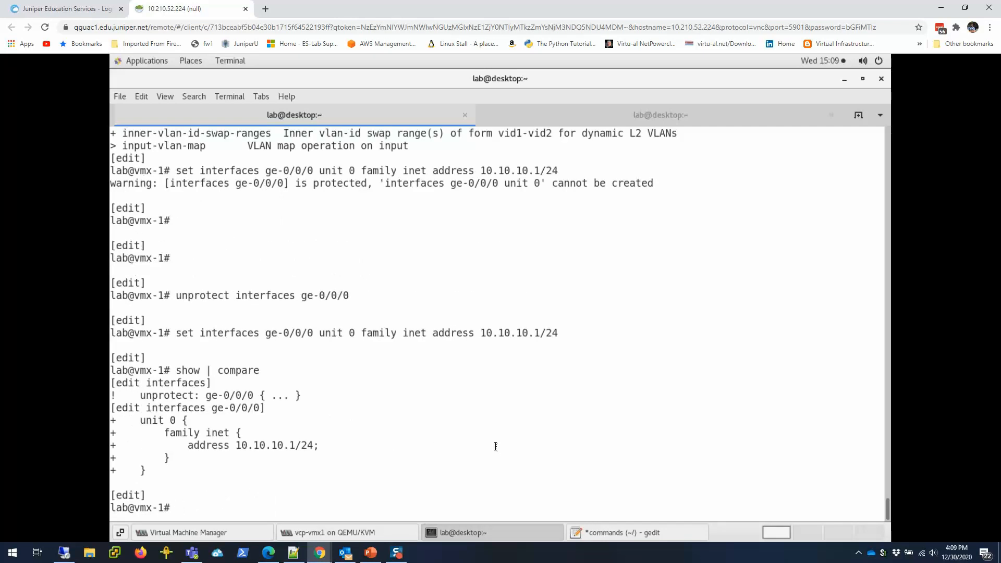
text(commit and-quit)
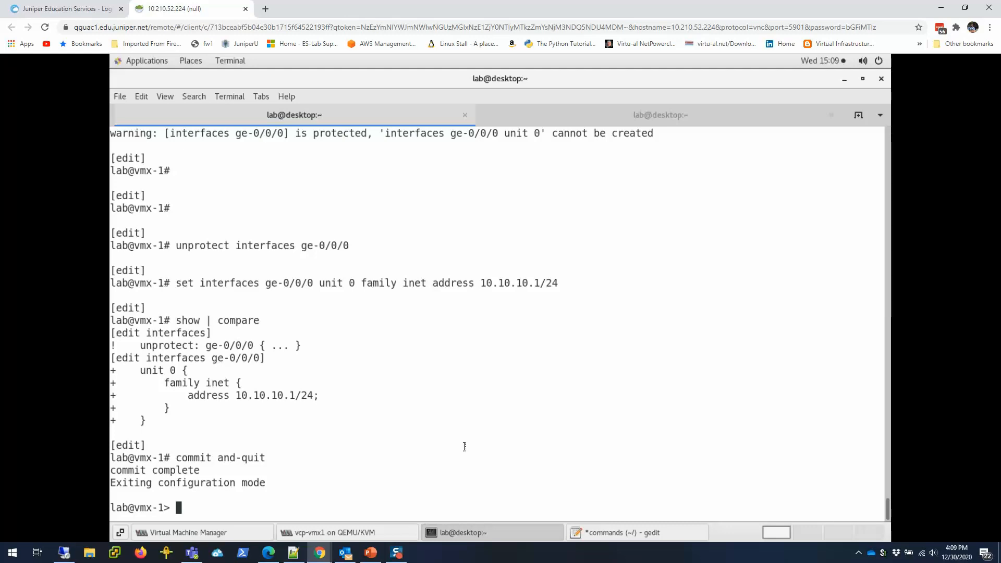
text(0~)
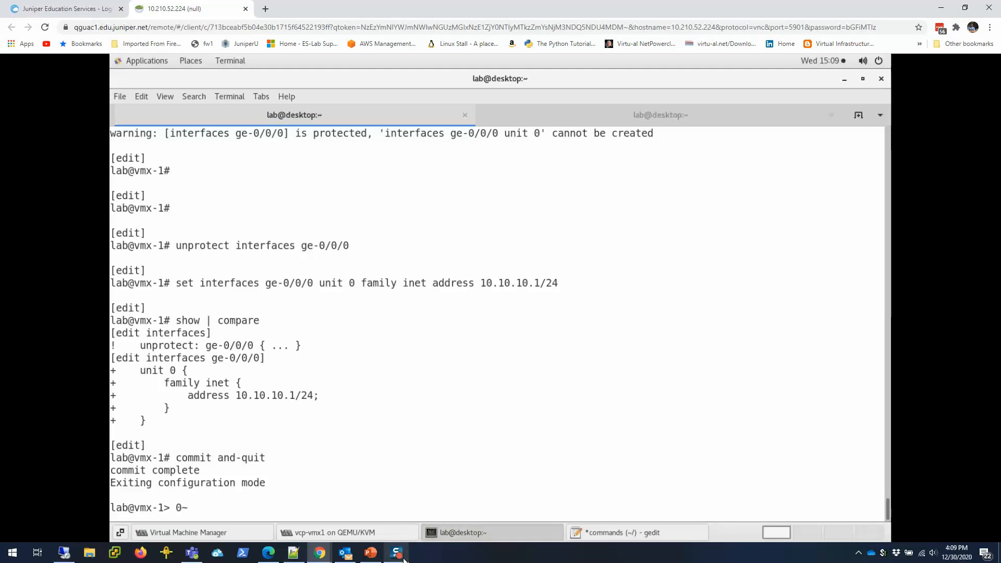